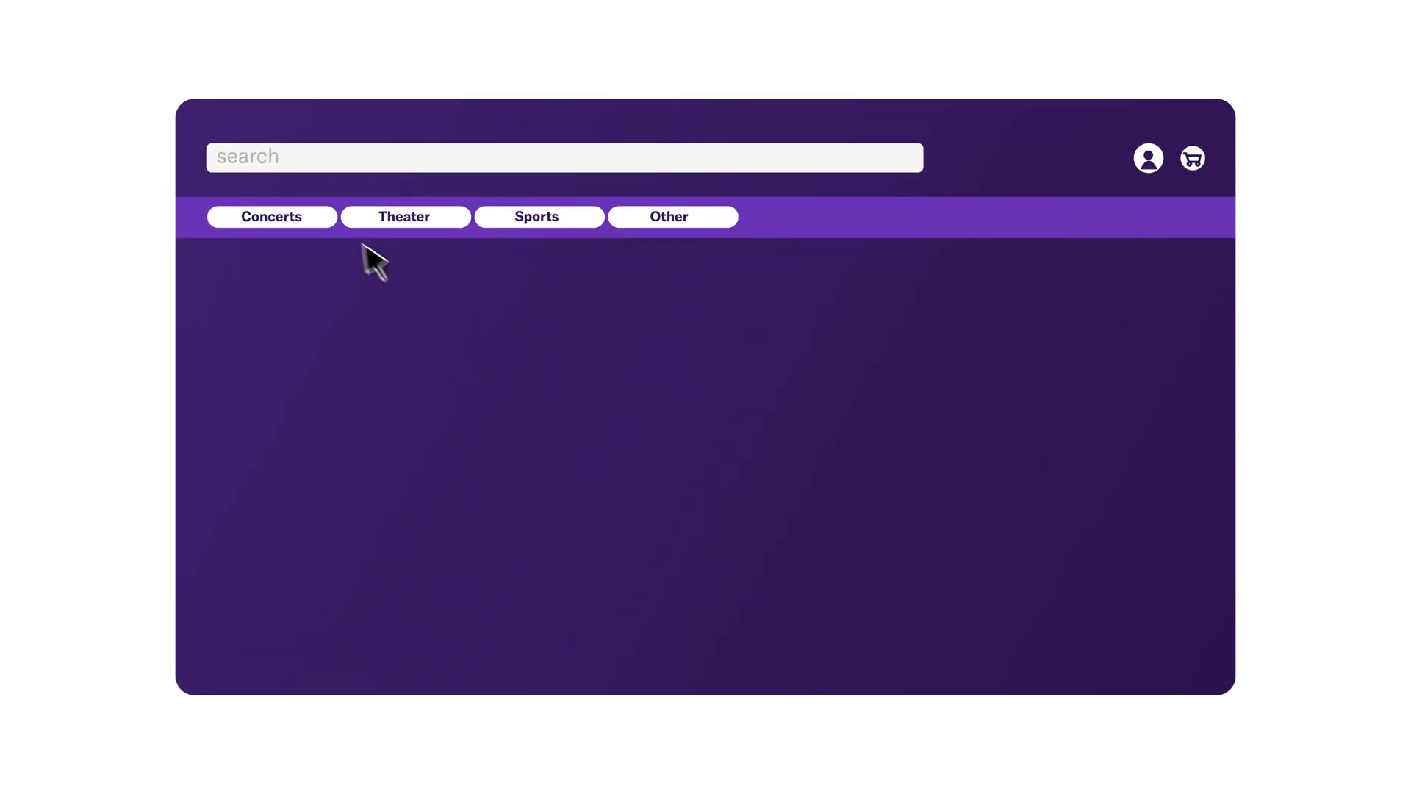
- Open The Tailors event tile and add its tickets to the cart, each click captured as an event
left_click(270, 216)
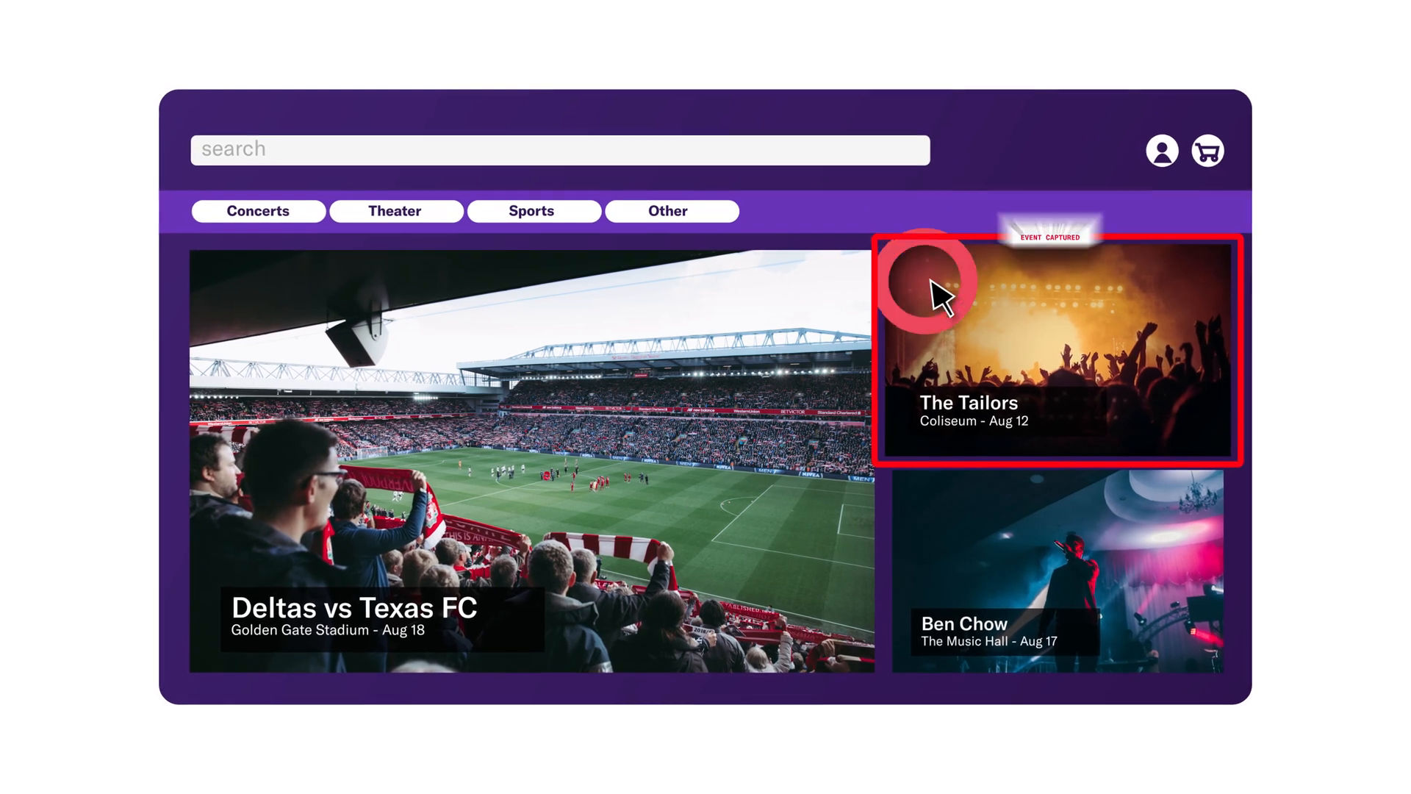
left_click(1052, 351)
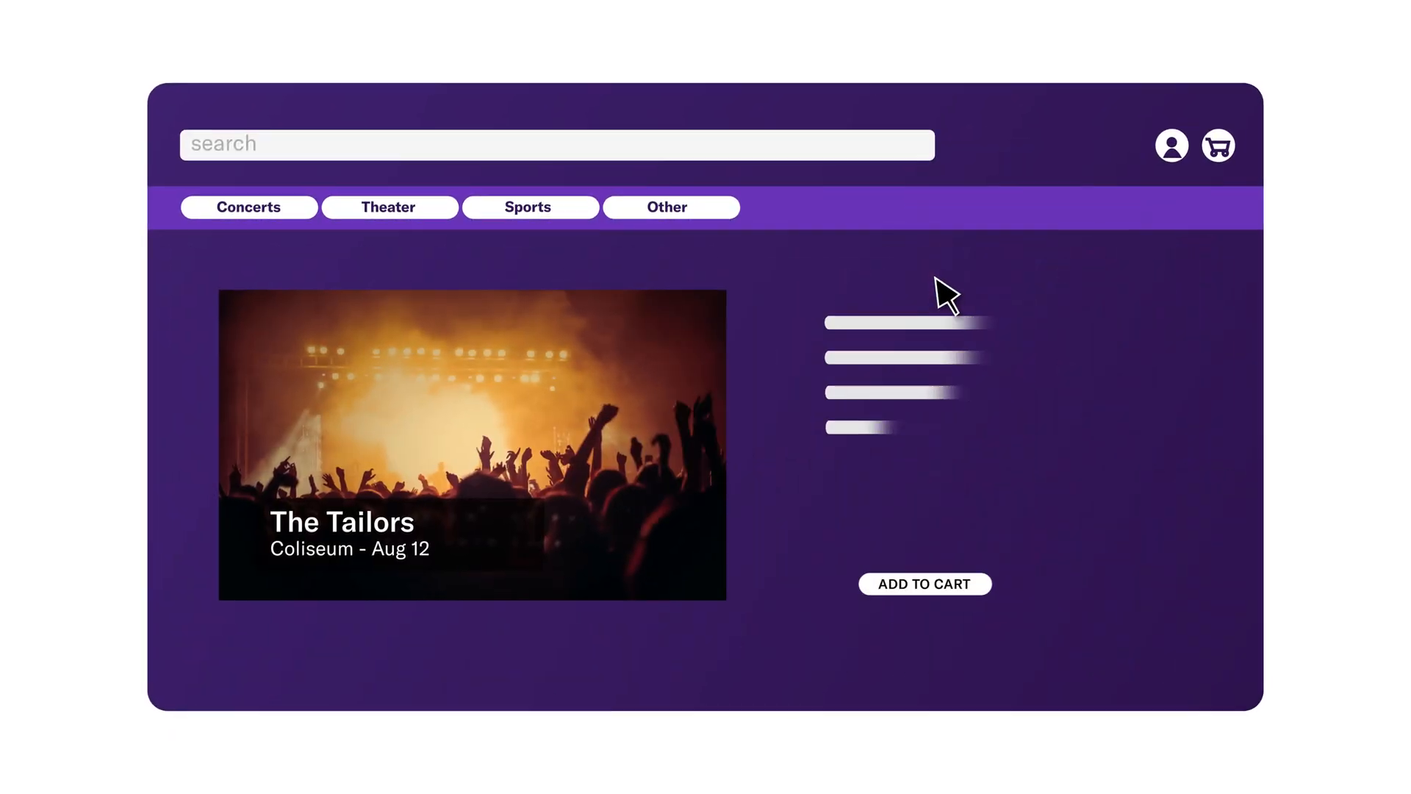
left_click(925, 584)
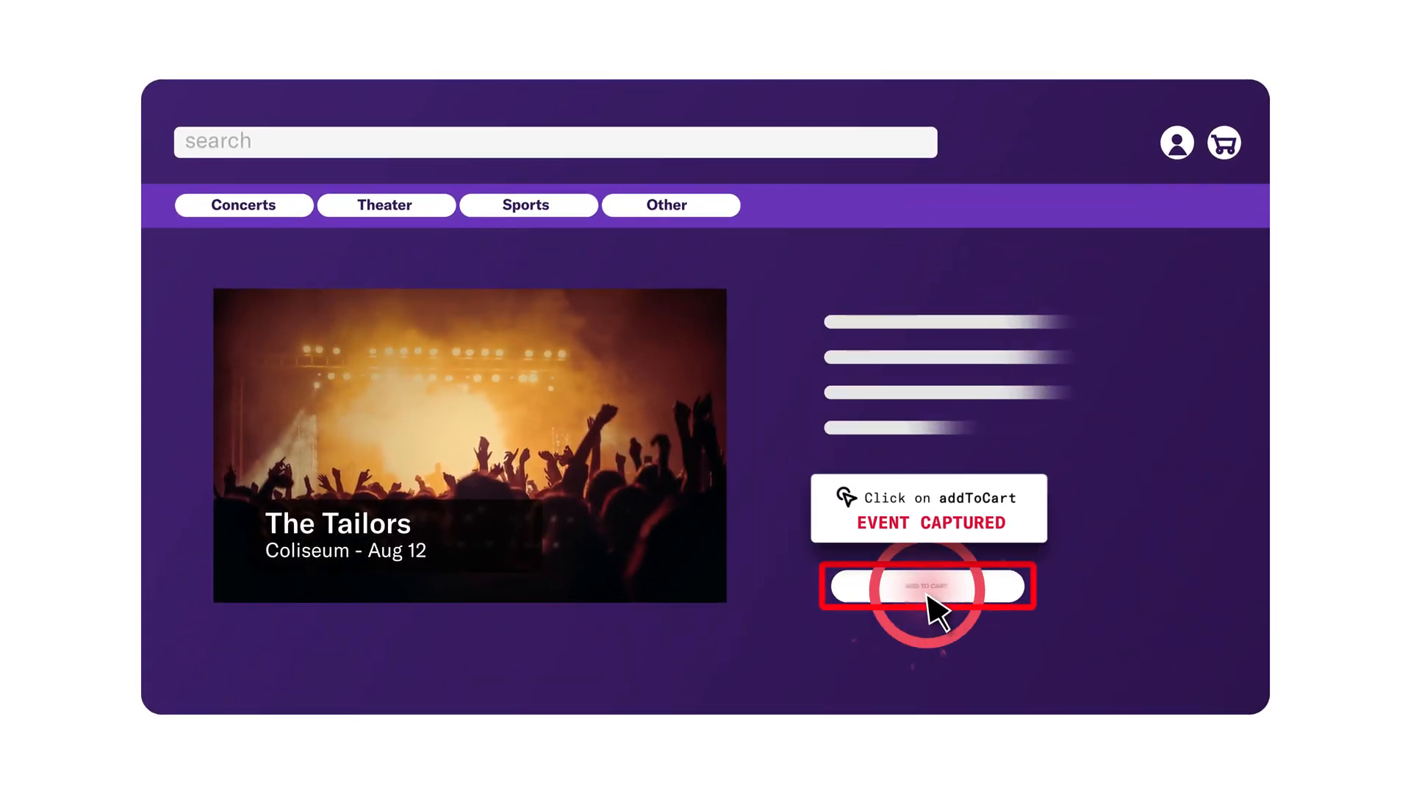
left_click(928, 586)
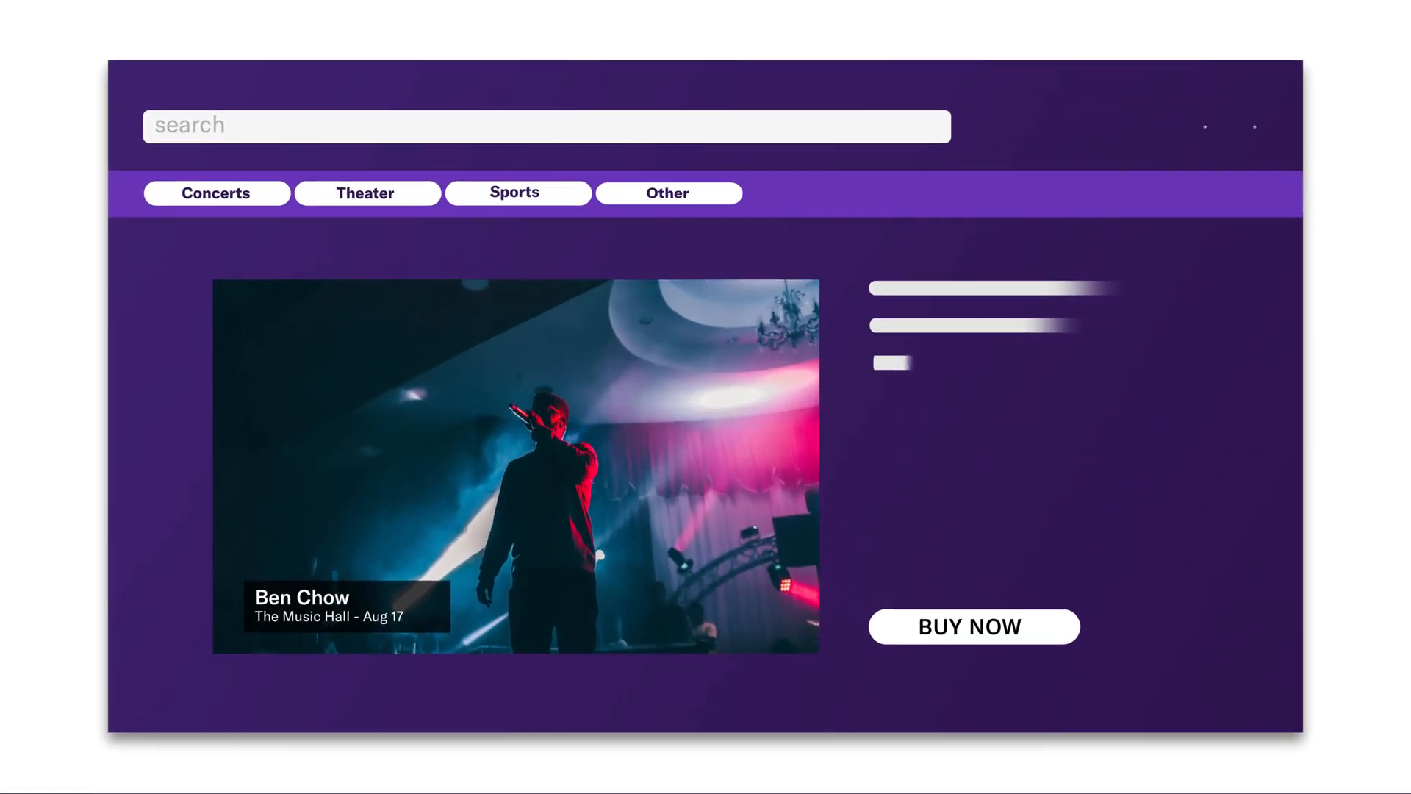
mouse_move(973, 626)
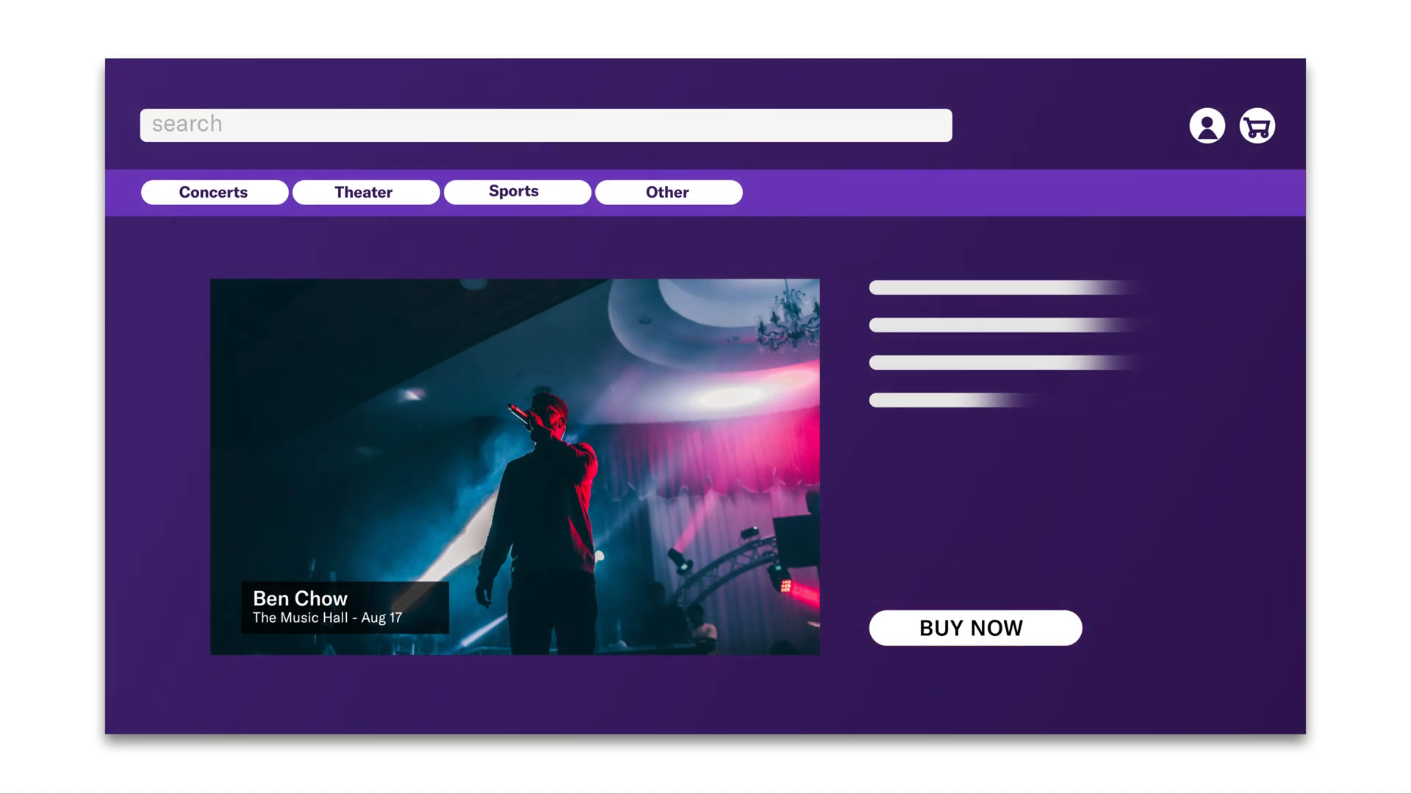
left_click(975, 628)
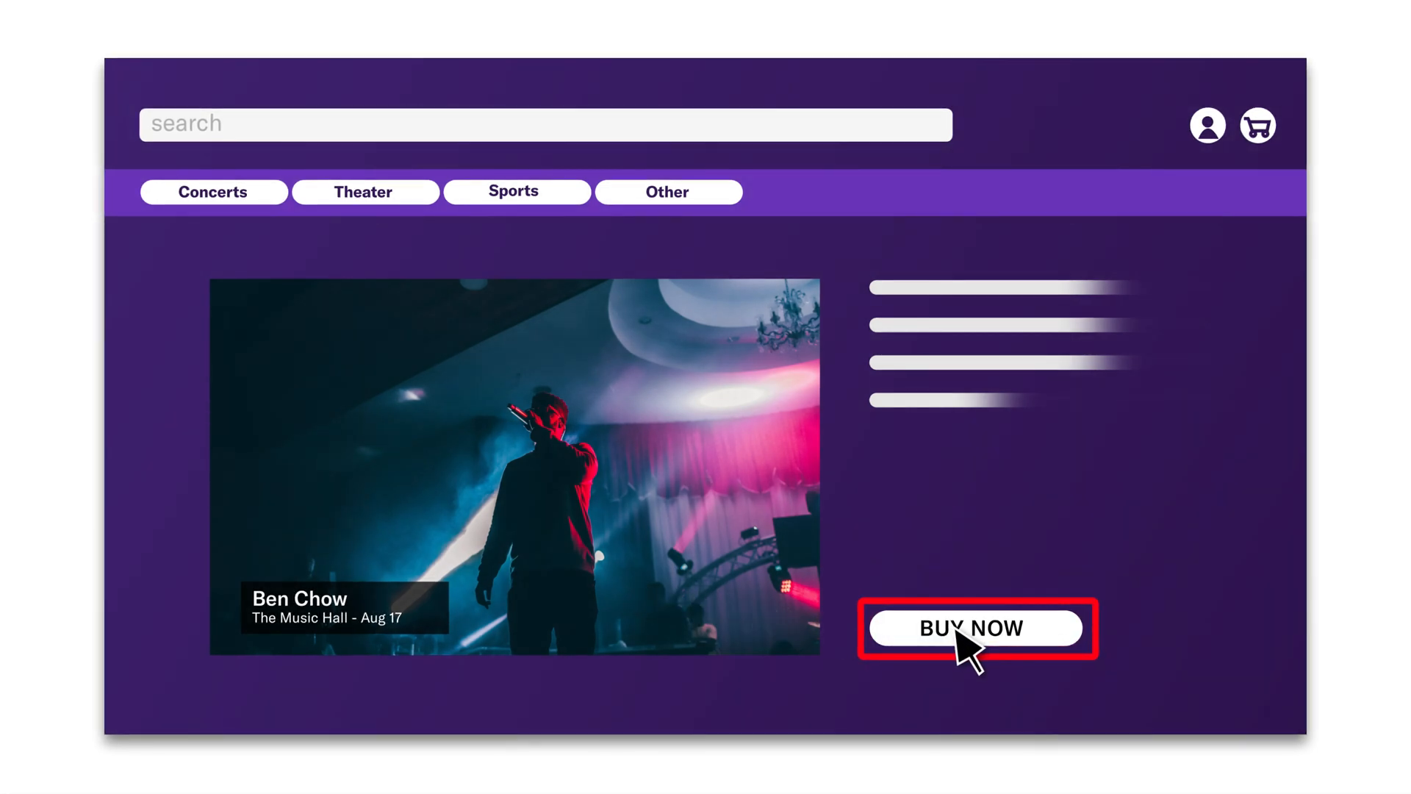
left_click(976, 627)
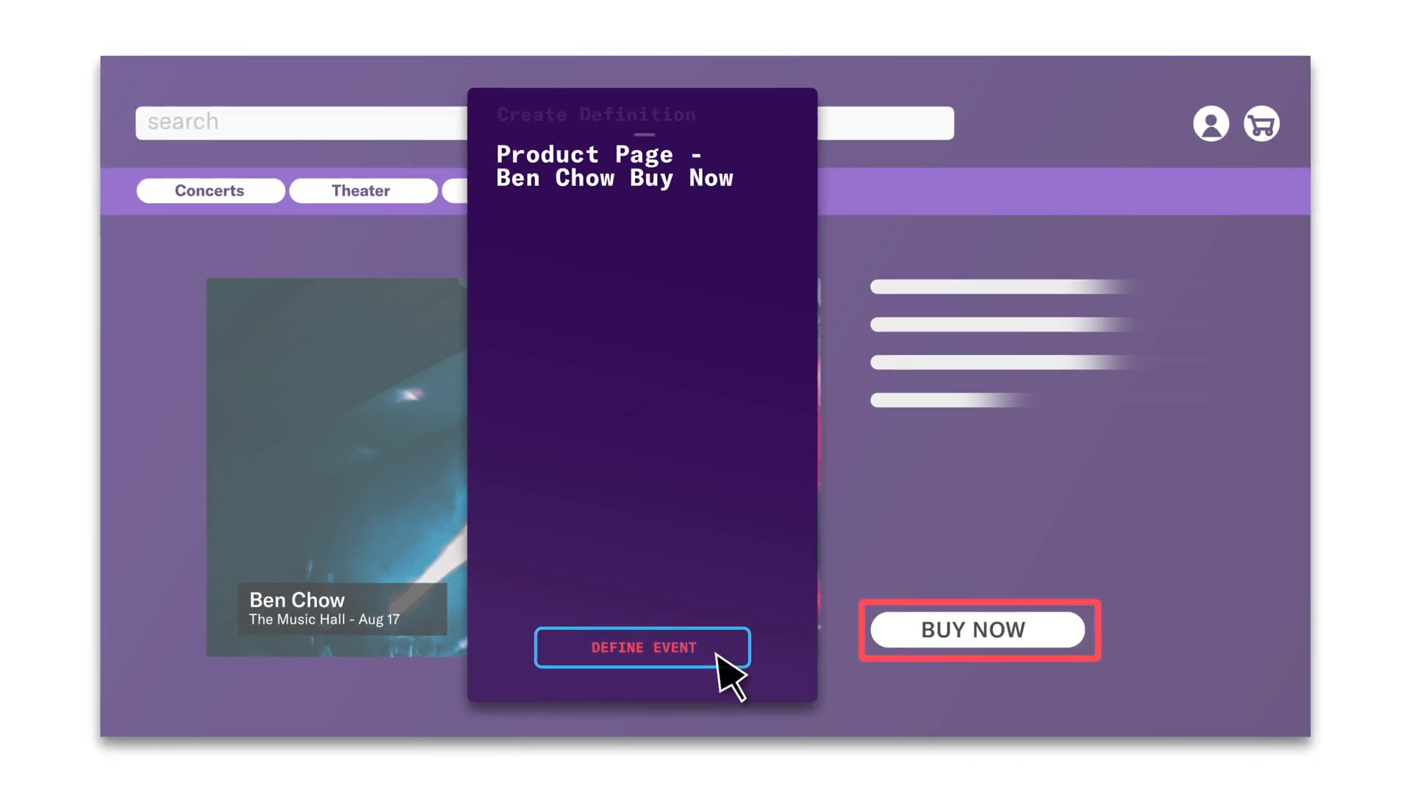
left_click(642, 646)
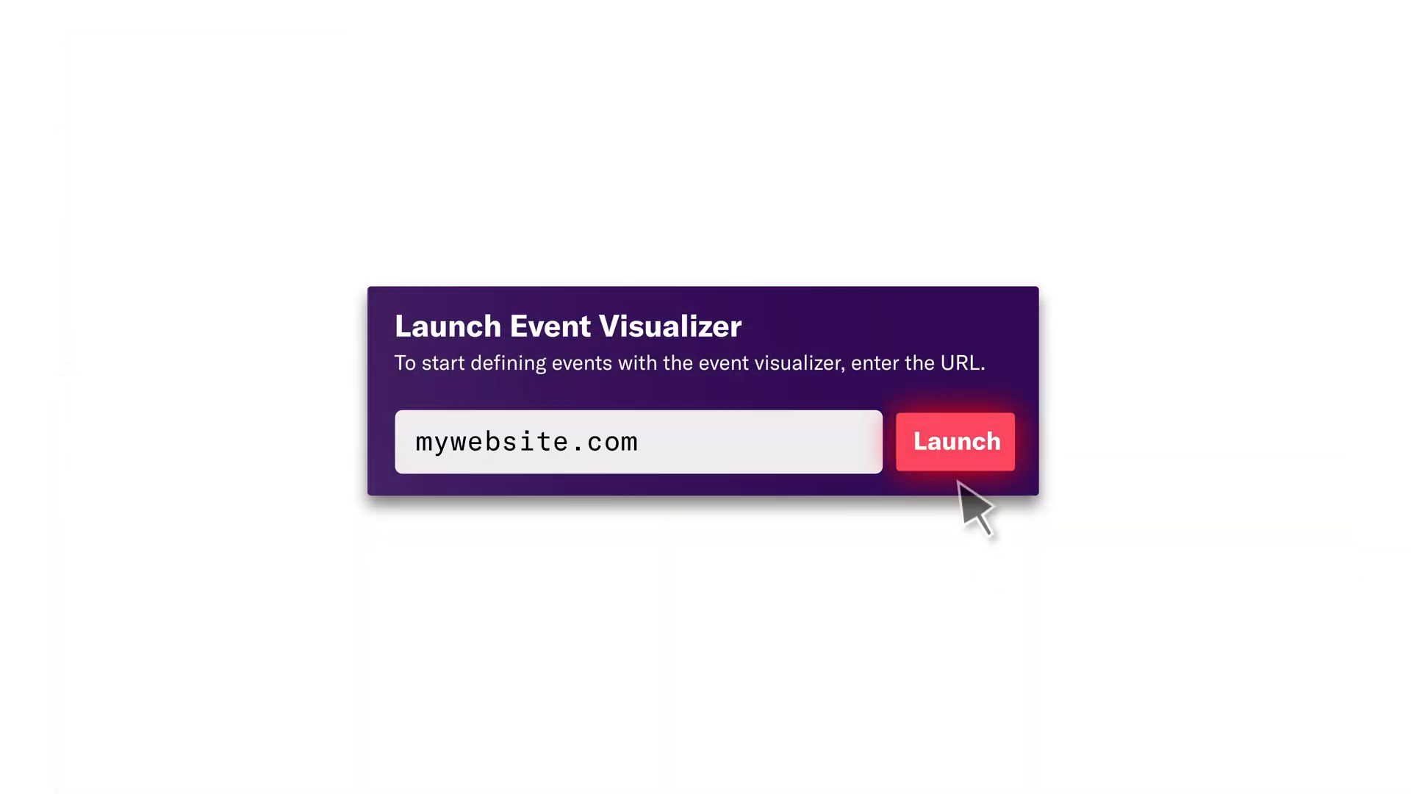
- Launch the Event Visualizer on mywebsite.com
left_click(955, 441)
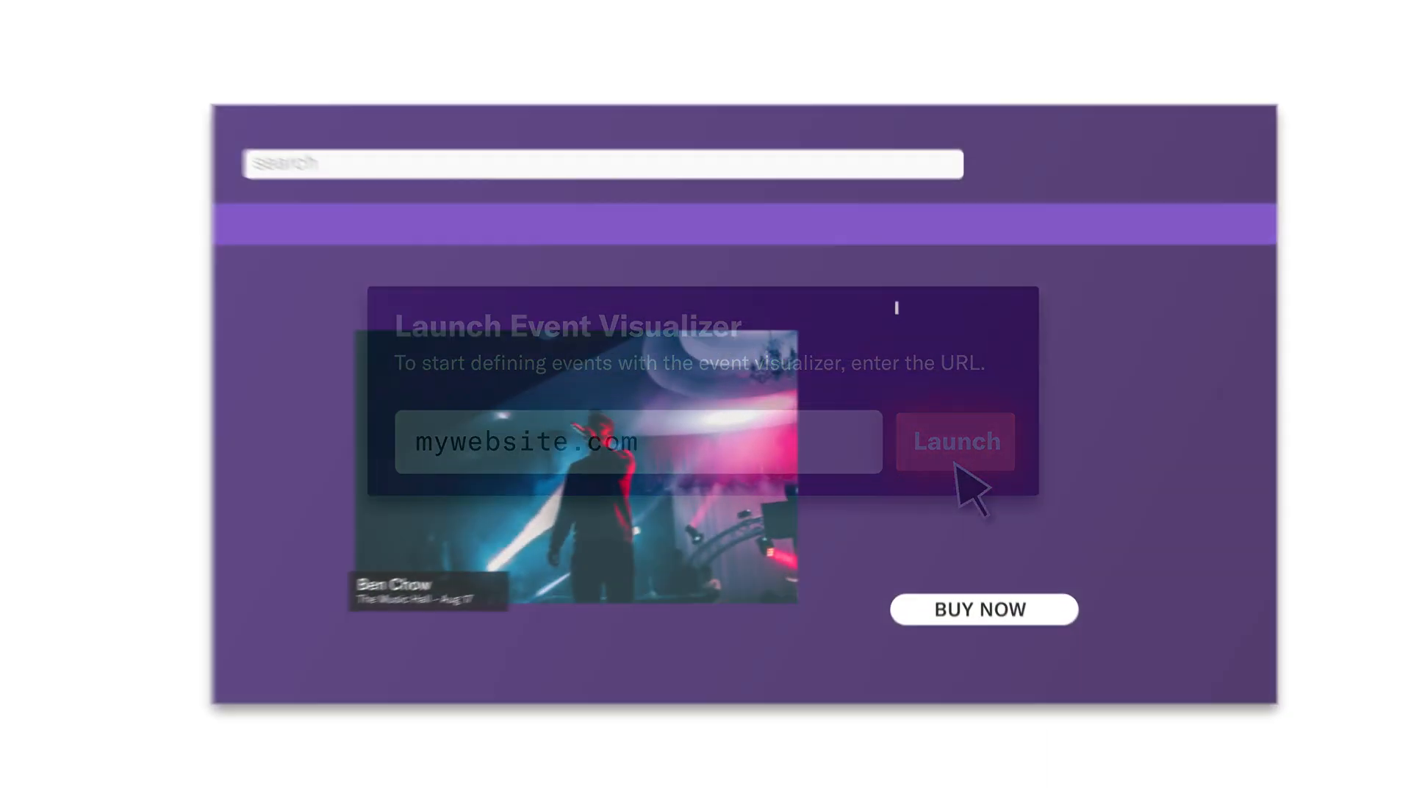
left_click(954, 441)
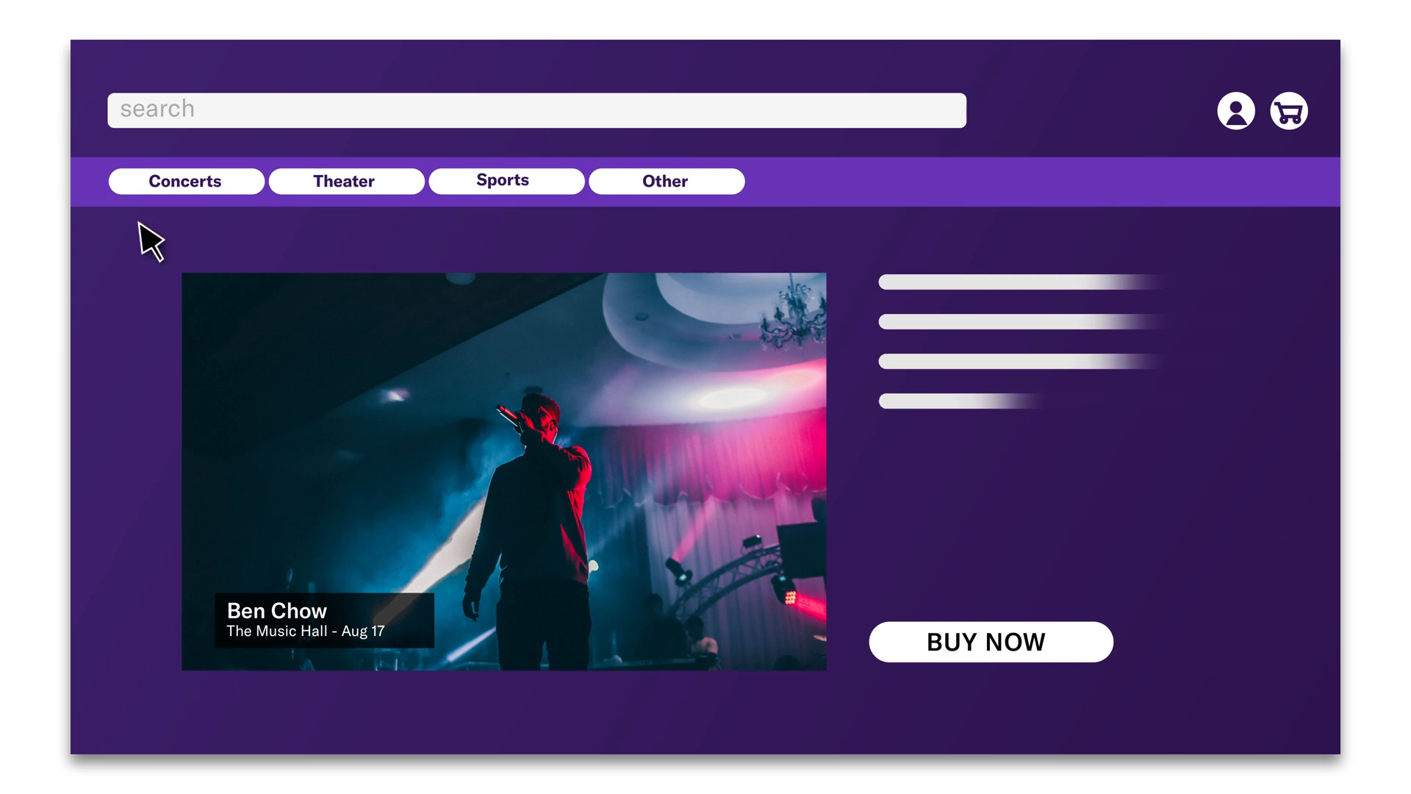
- Inspect Concerts, then define the BUY NOW click event showing 1257 clicks in the past week
left_click(185, 181)
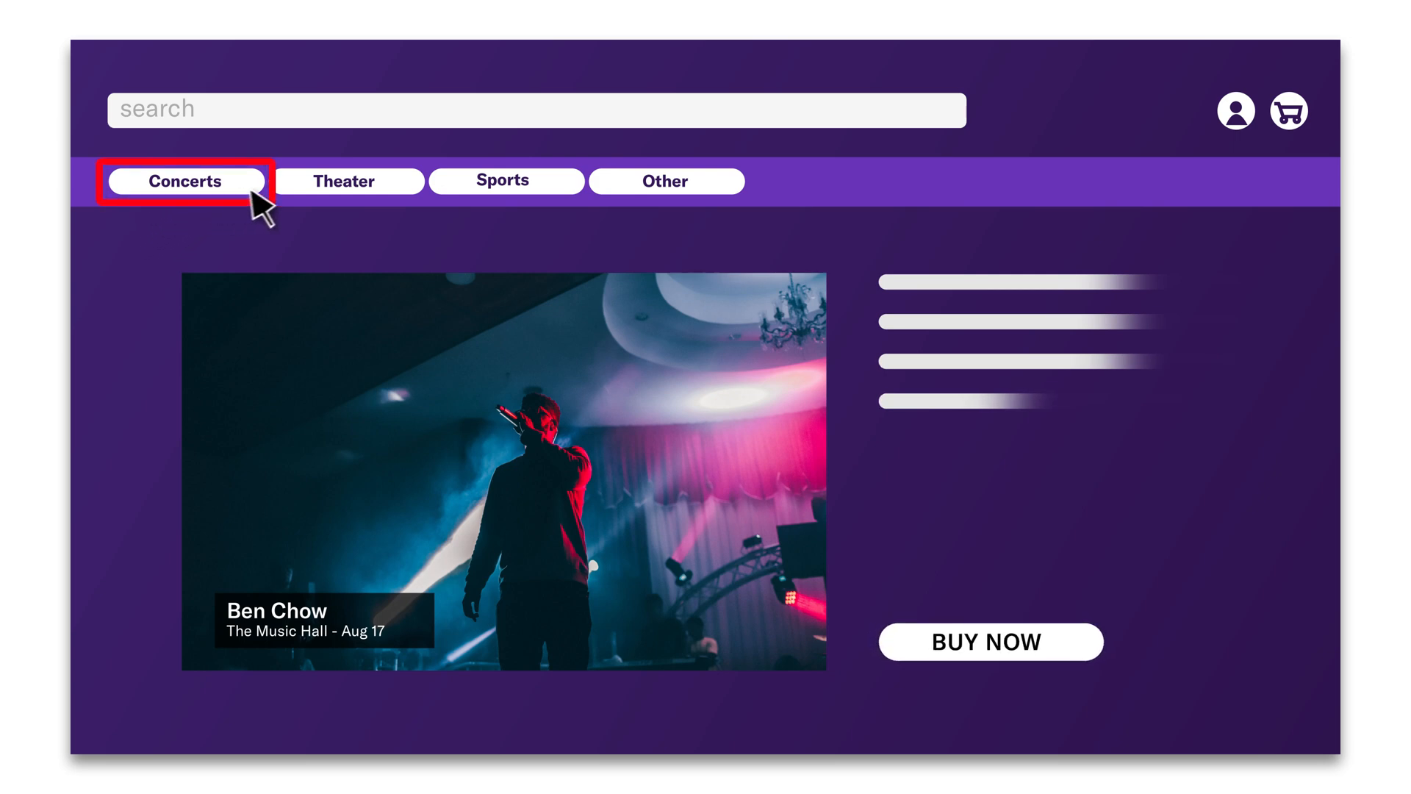
left_click(664, 181)
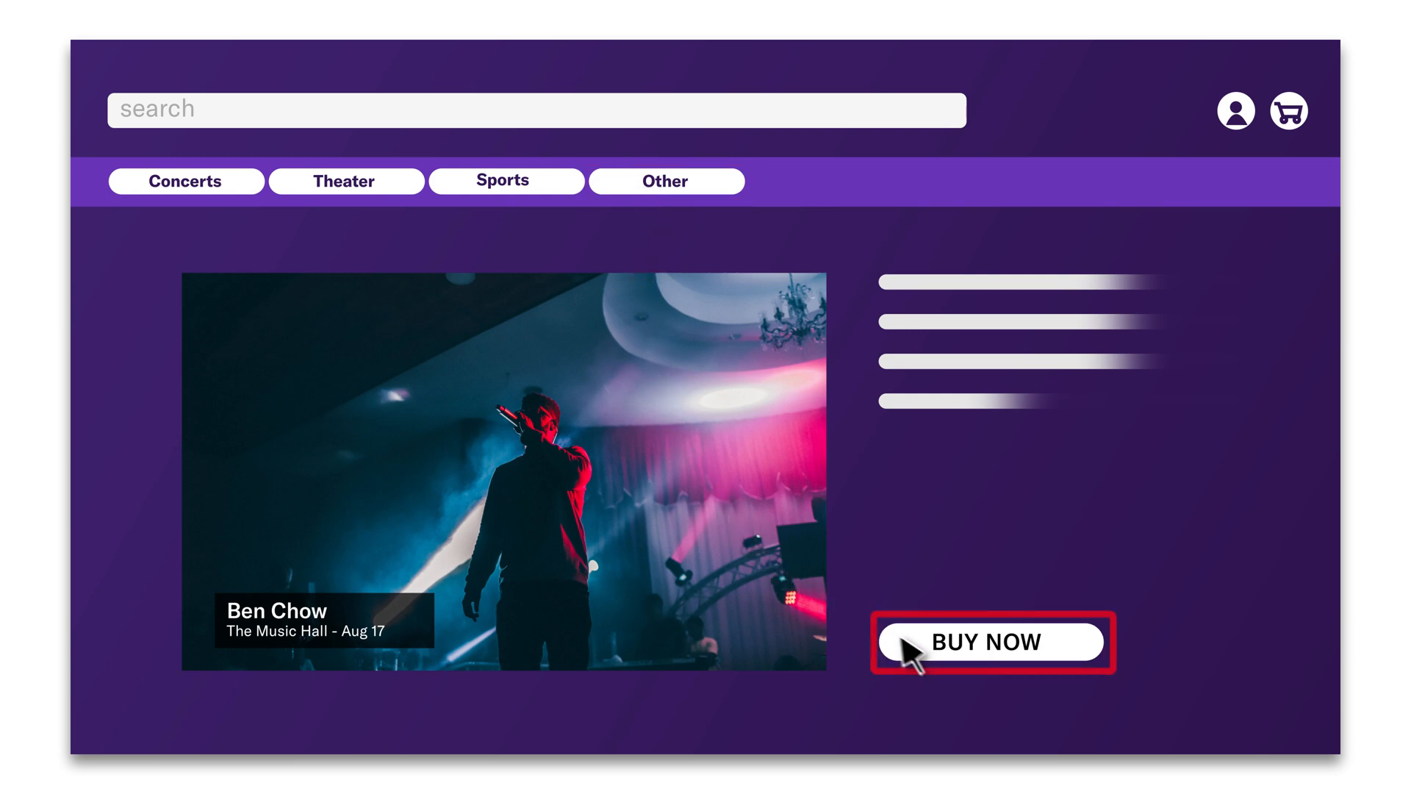
left_click(986, 643)
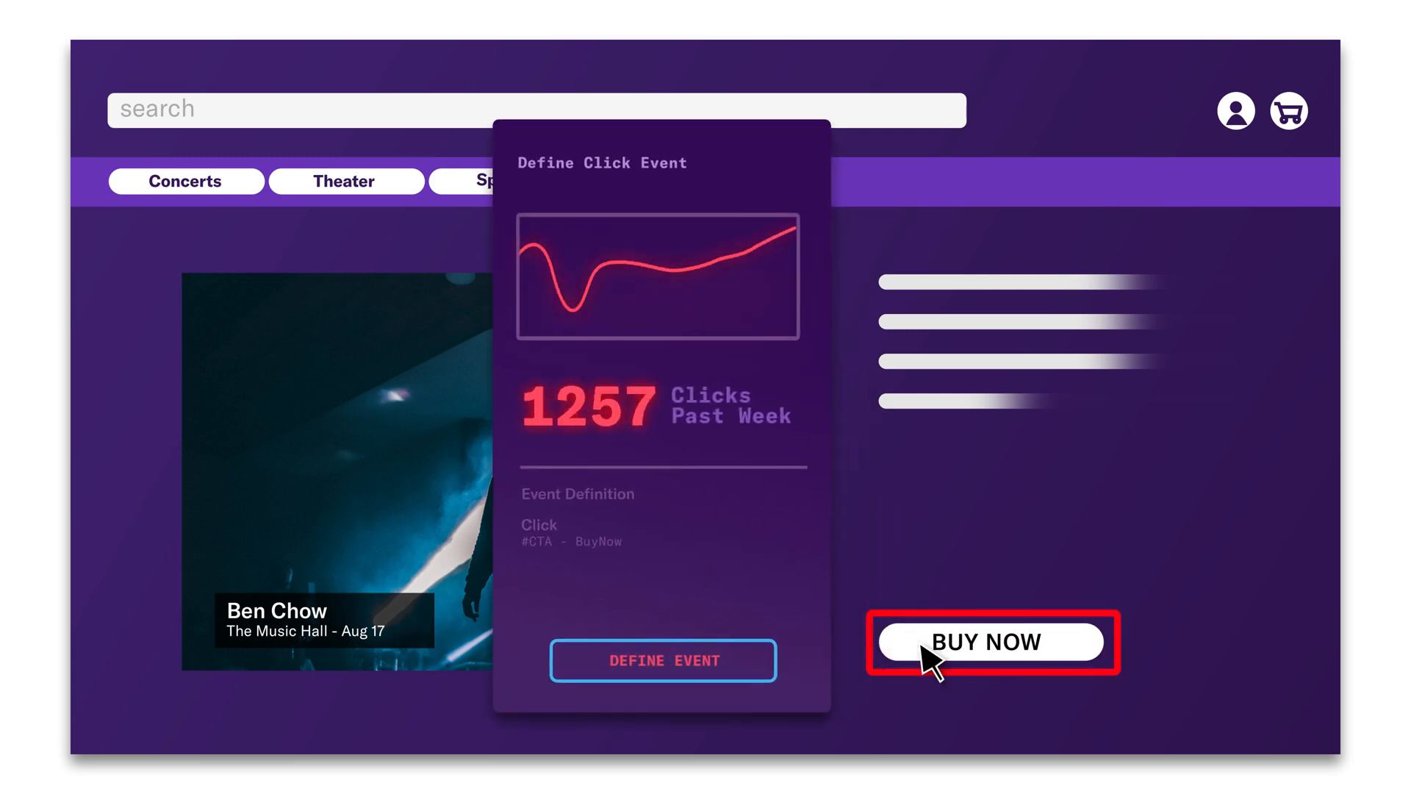
left_click(985, 643)
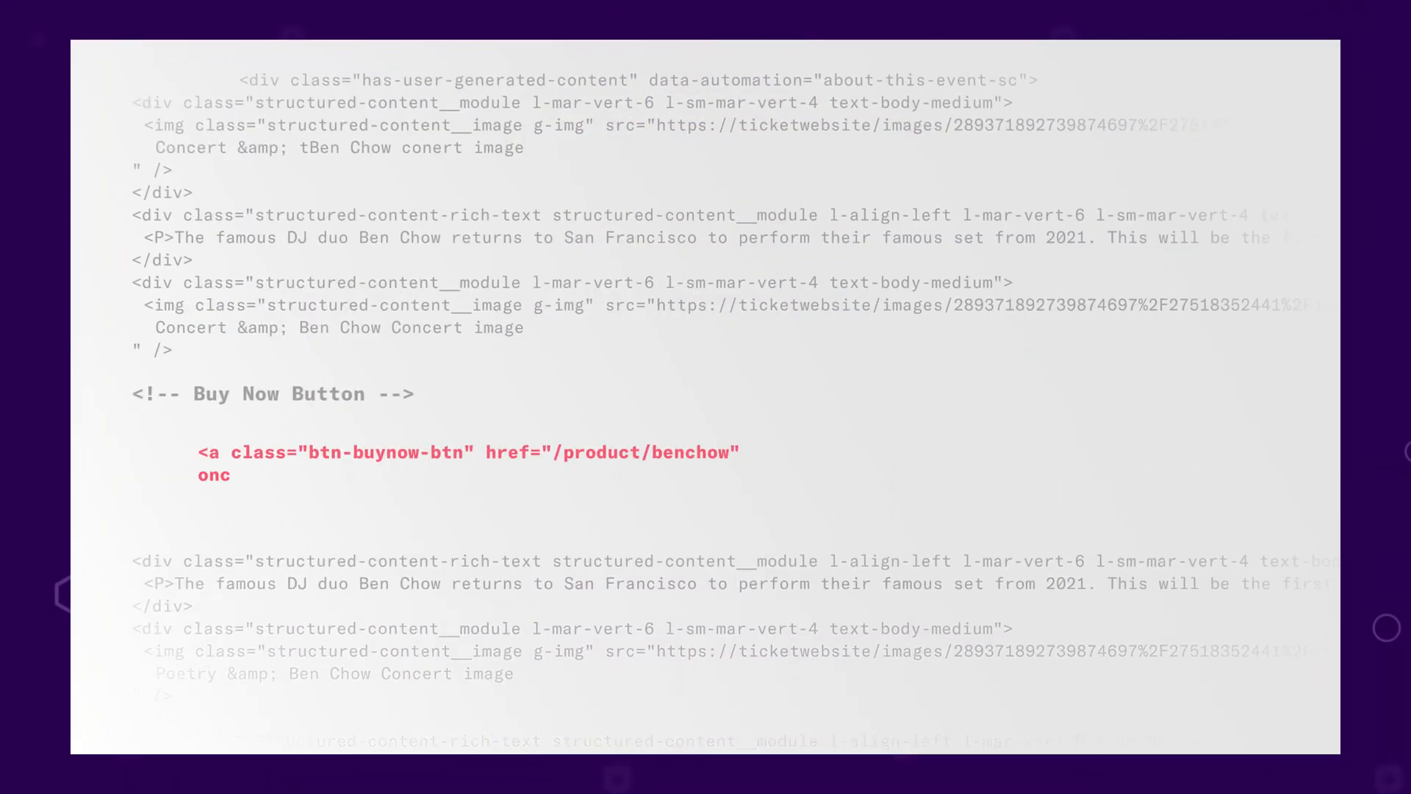